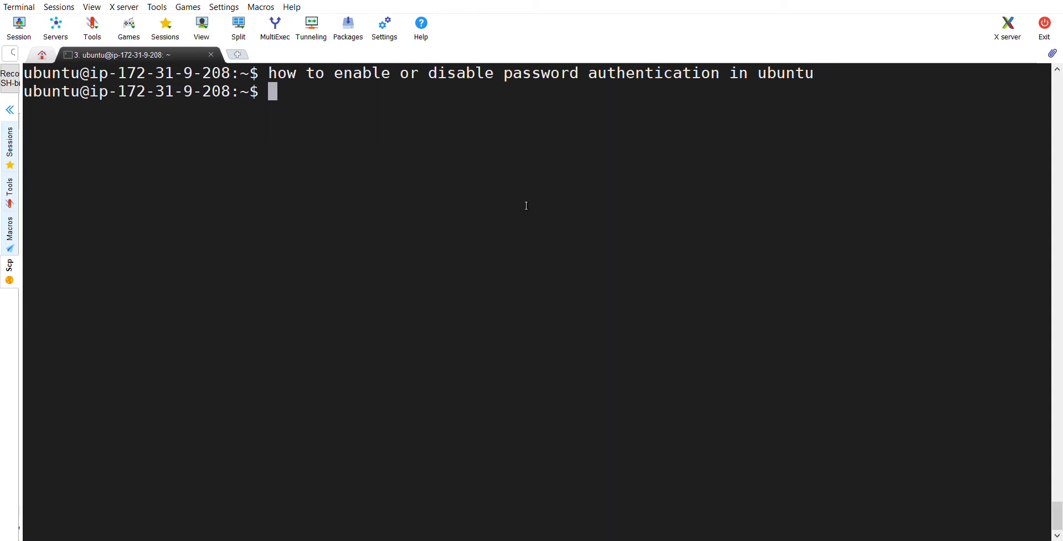
- Run lsb_release -a and select the 16.04 release number in the output
type("lsb_")
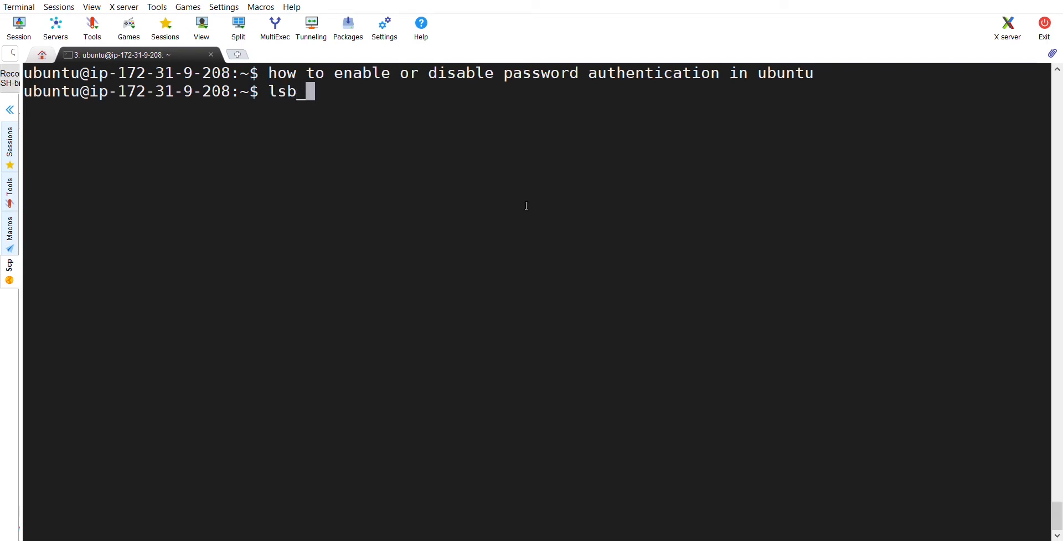
type("release -a")
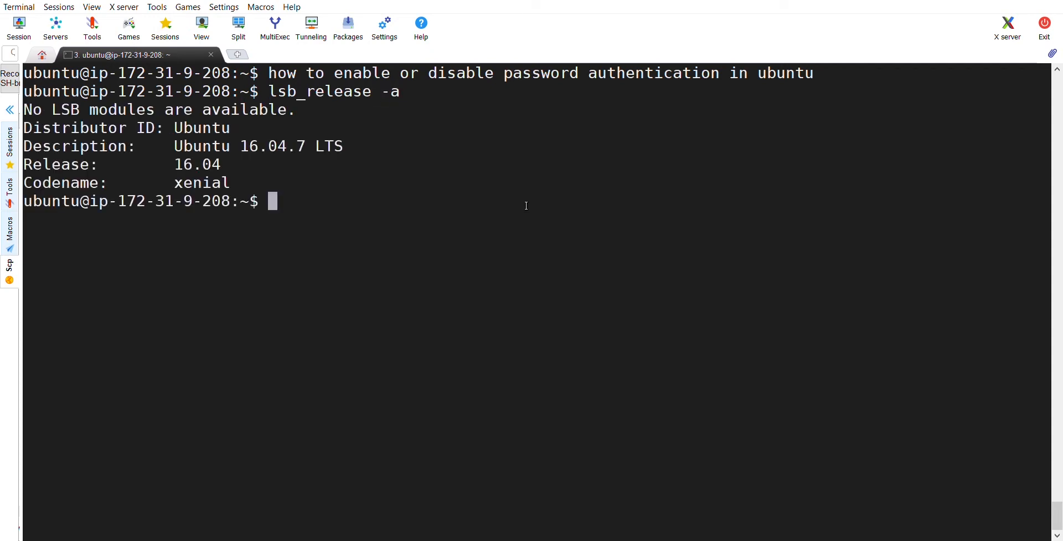
mouse_move(393, 123)
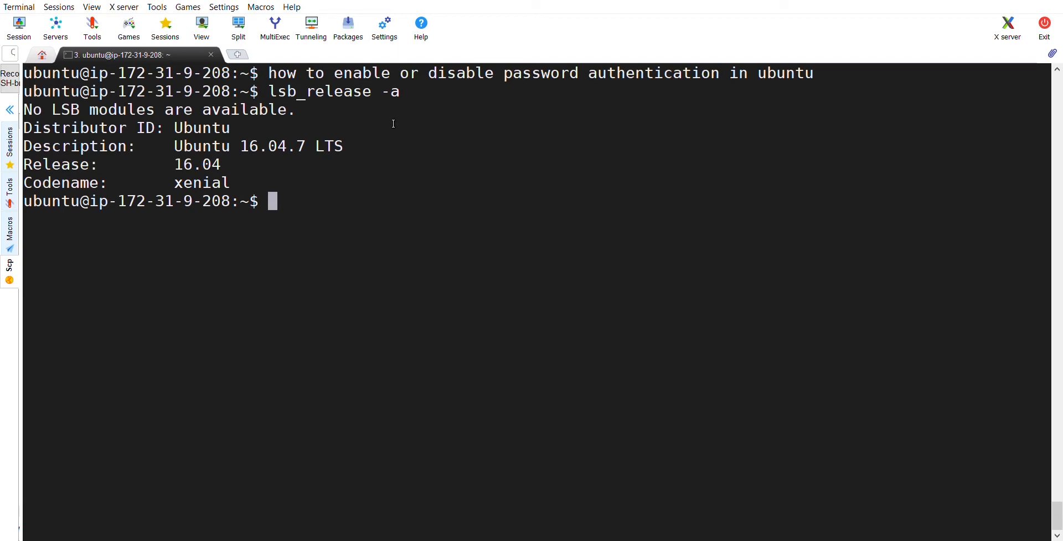
double_click(197, 164)
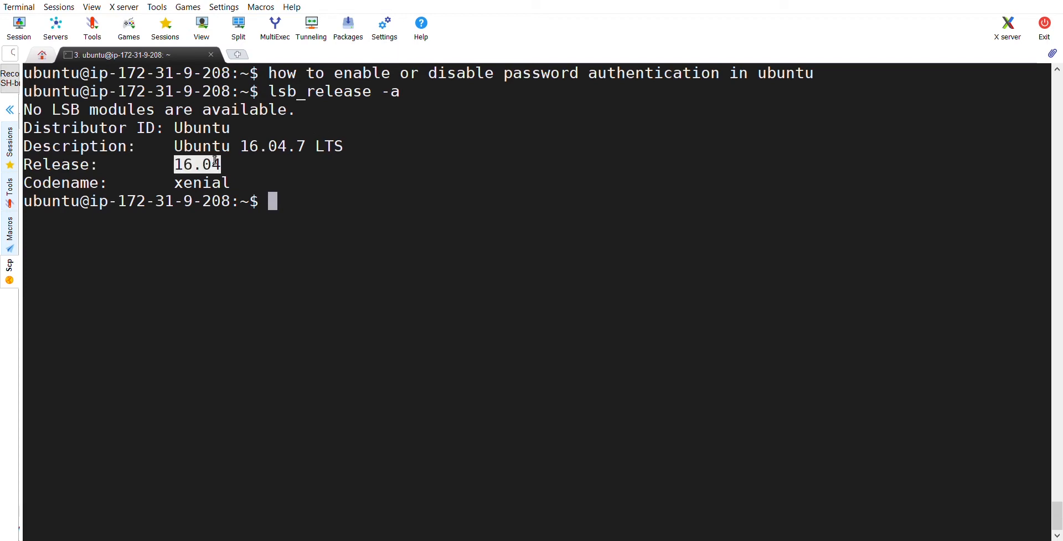
mouse_move(306, 224)
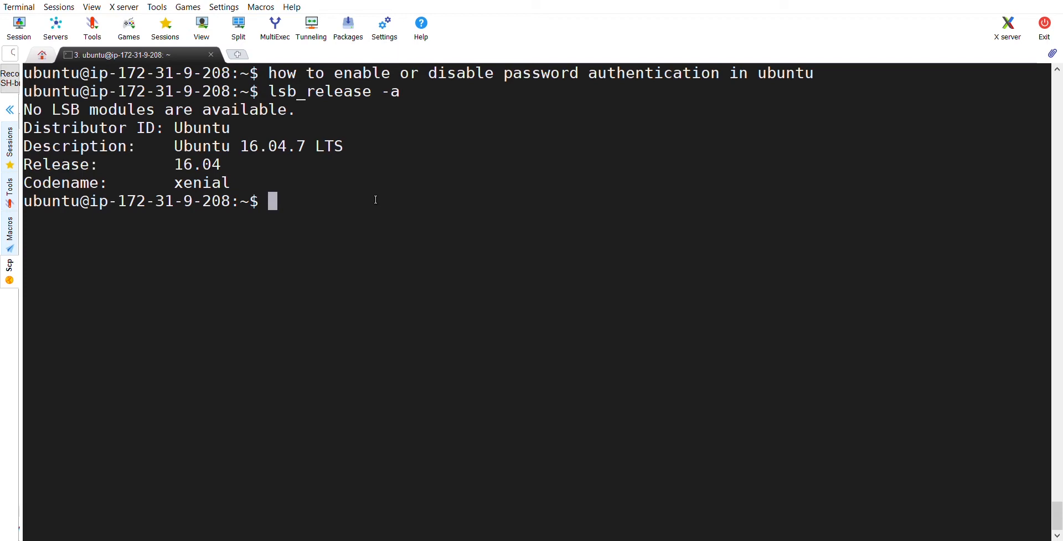
- Open /etc/ssh/sshd_config in vi with sudo, correcting the mistyped path and sudi typo
type("sudi vi /etc/")
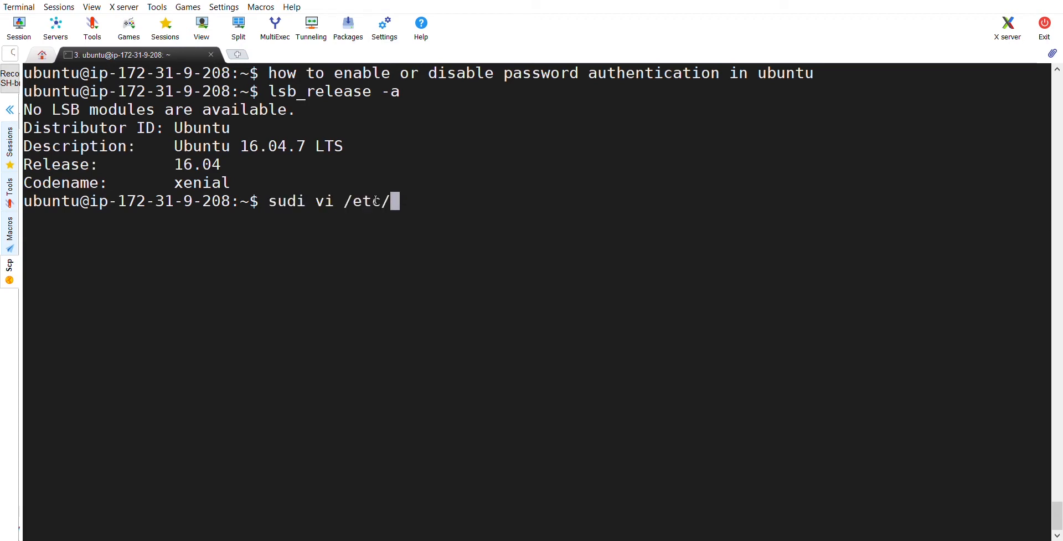
type("shh")
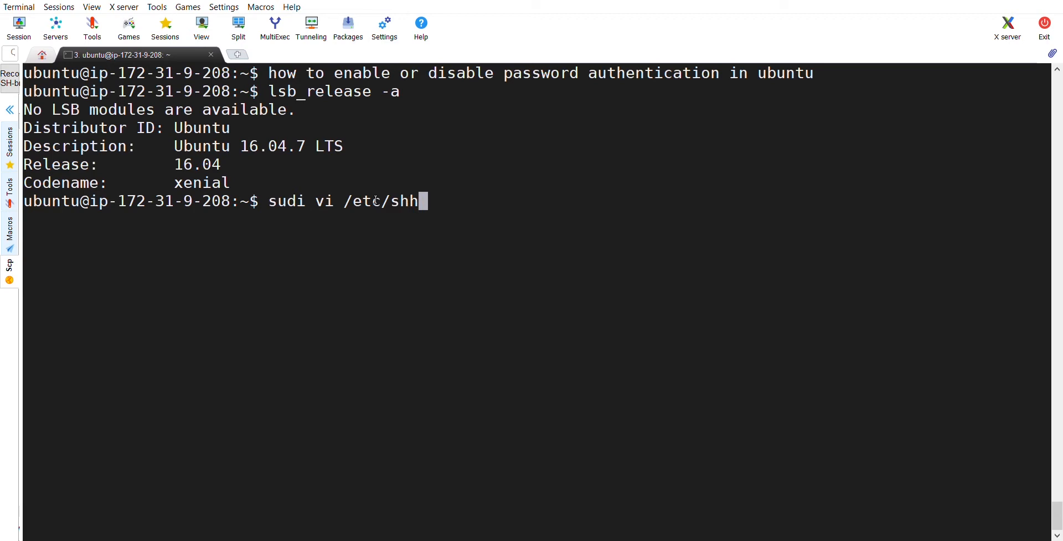
type("/ssg")
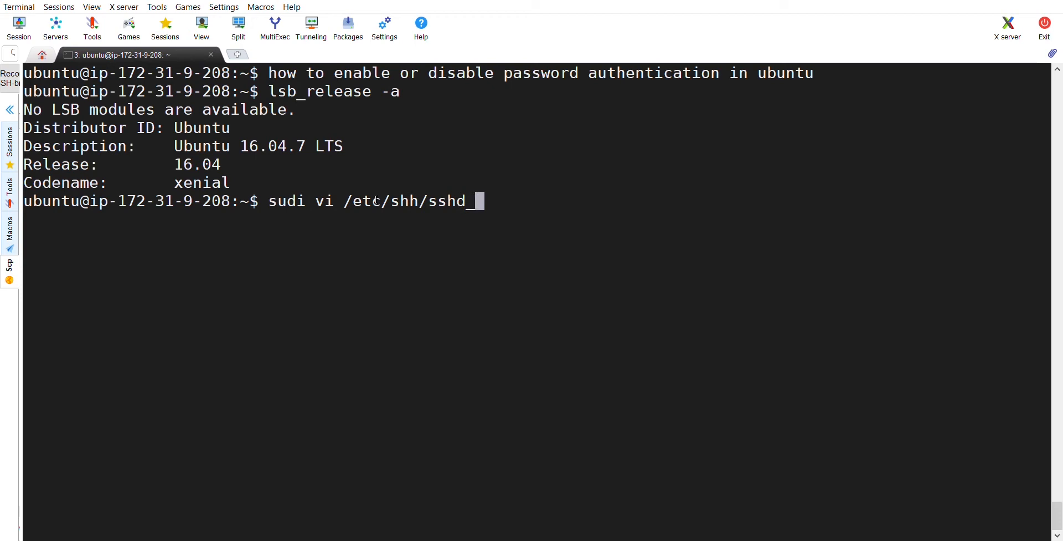
type("c")
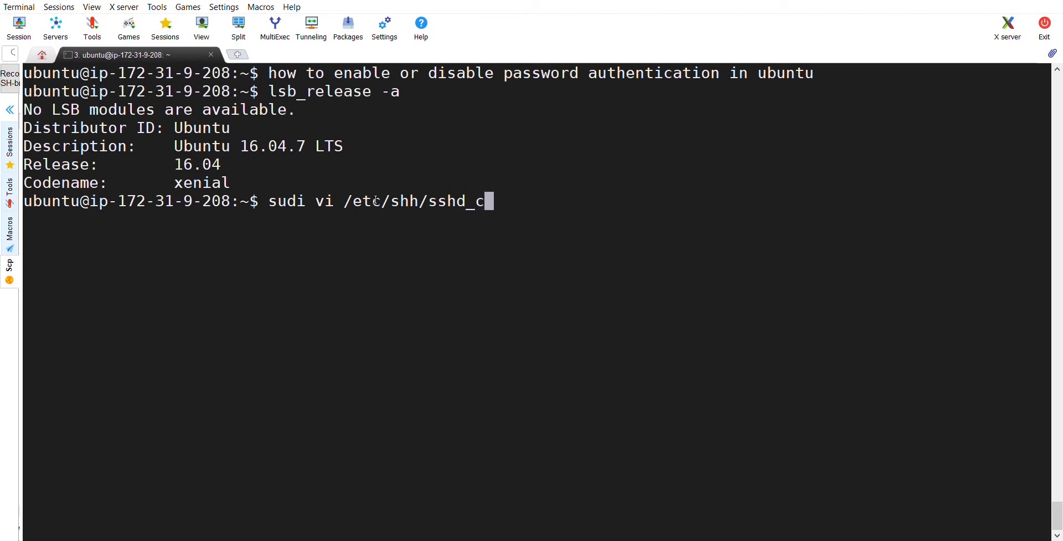
type("o")
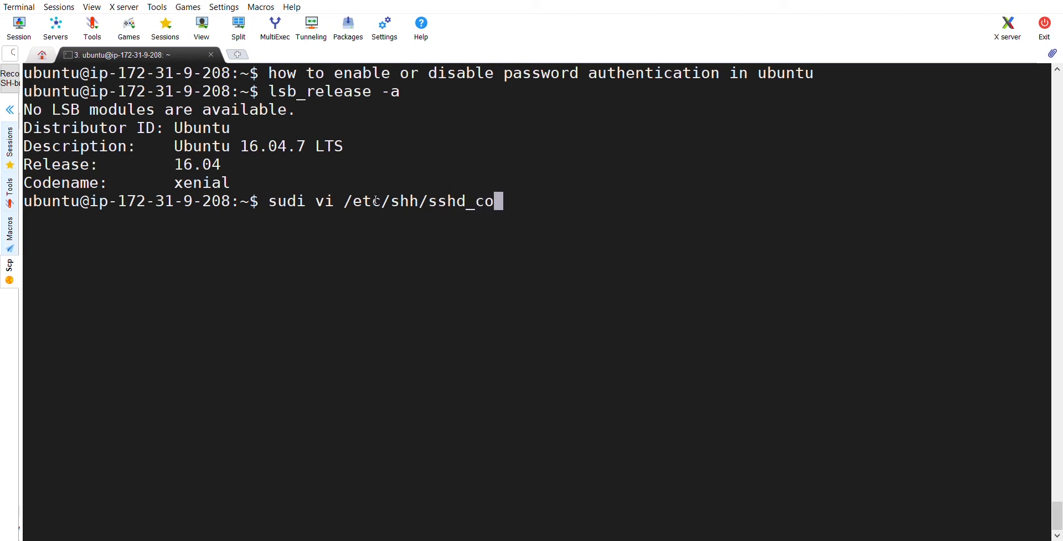
key("BackSpace")
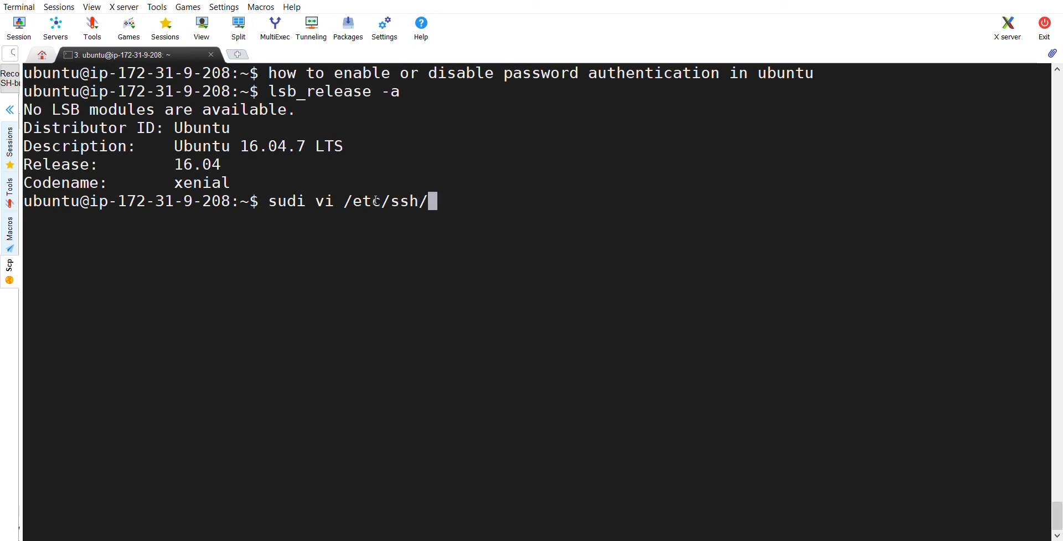
type("sshd_config")
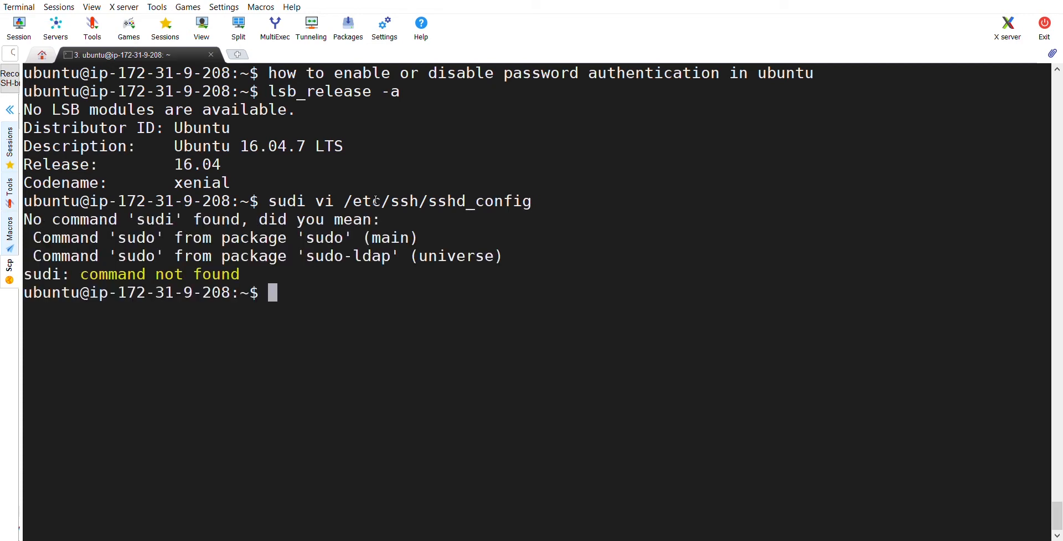
type("sudi vi /etc/ssh/sshd_config")
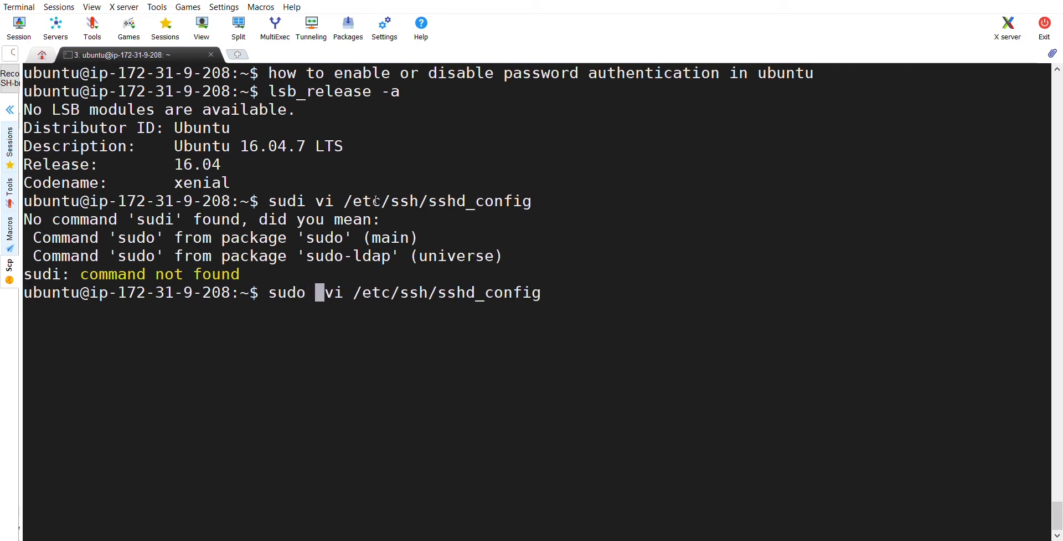
key("Return")
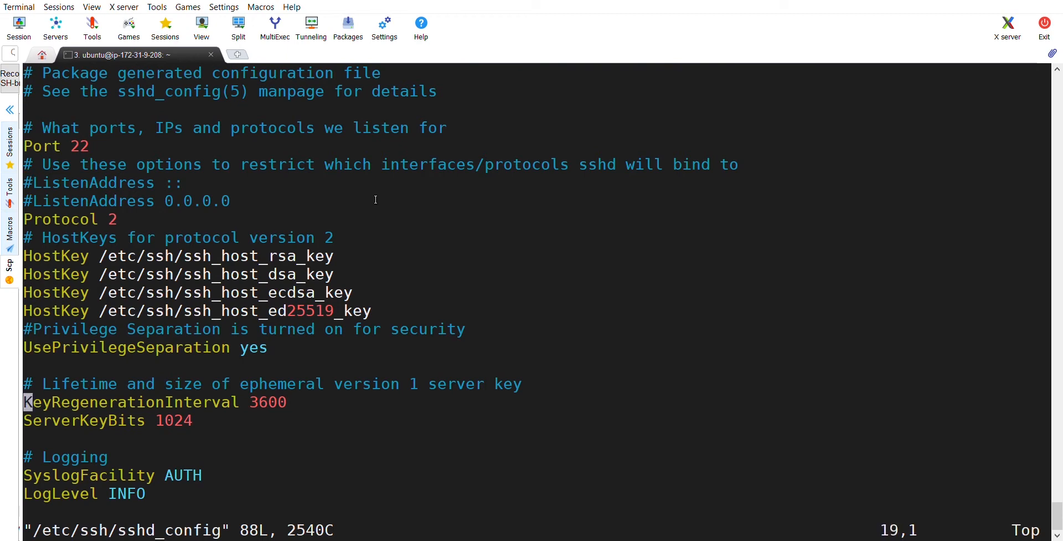
- Scroll through sshd_config down to the 'PasswordAuthentication no' line
scroll("down", 3)
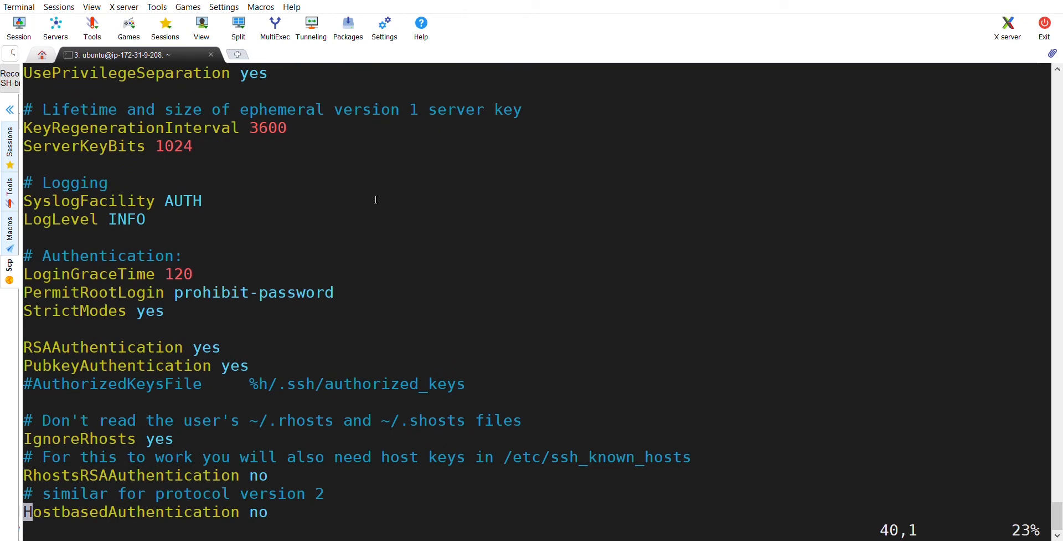
scroll("down", 3)
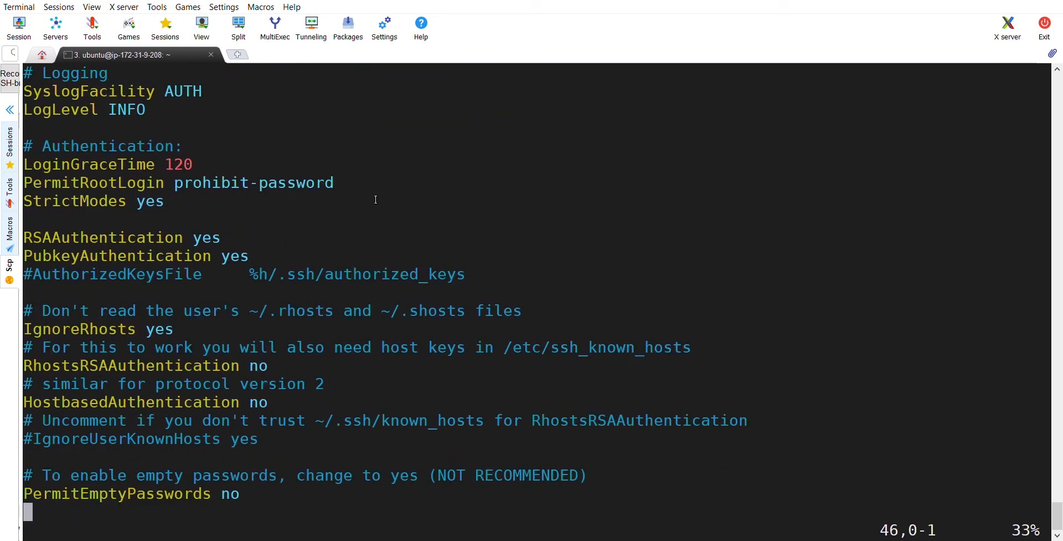
scroll("down", 3)
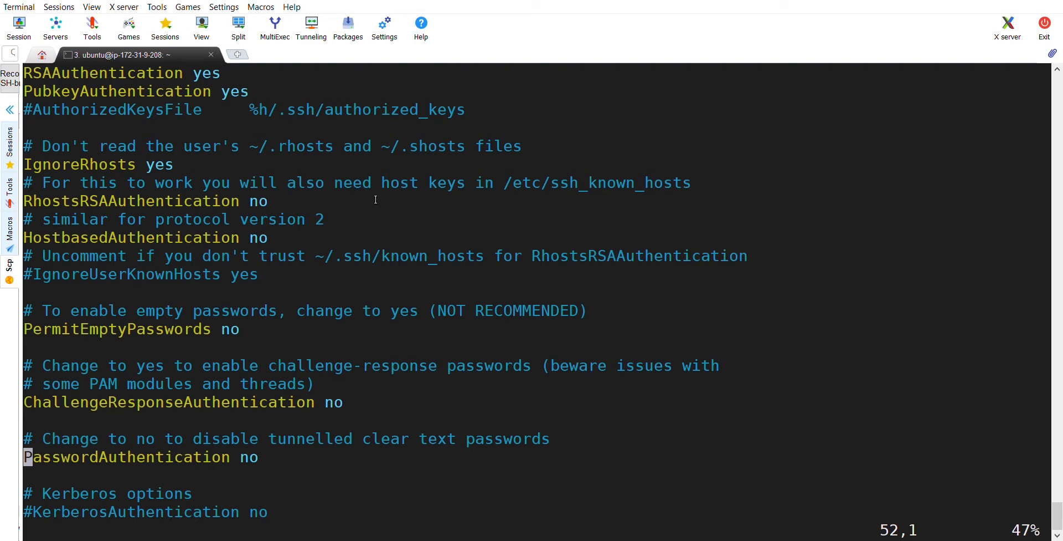
mouse_move(336, 473)
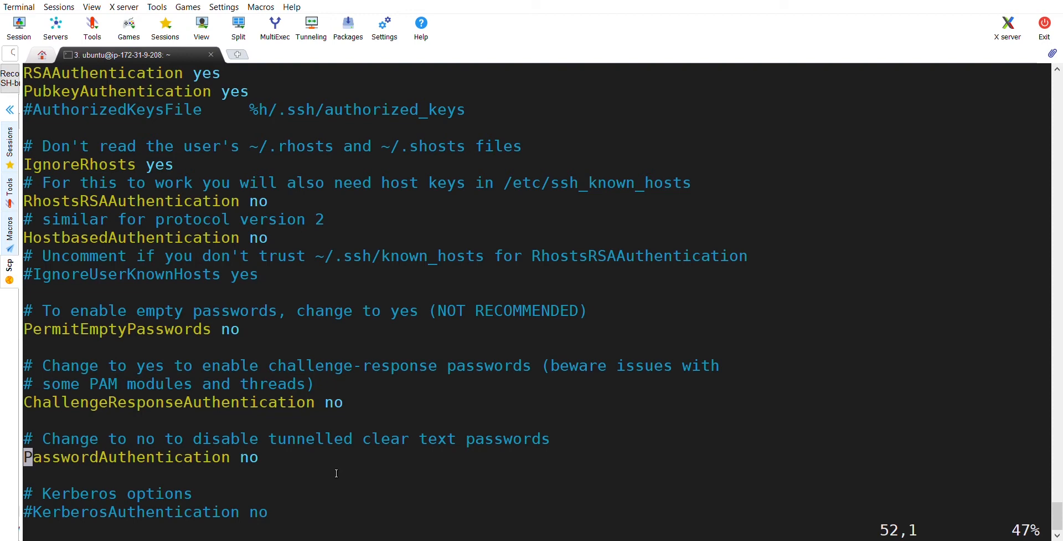
mouse_move(367, 430)
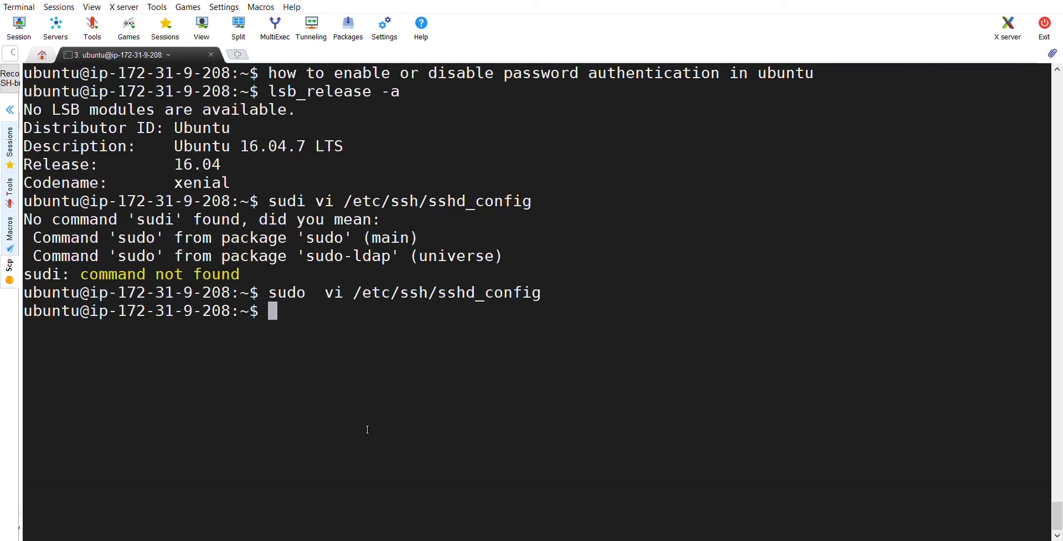
- Quit vi and switch to the urttech user in its home directory
type("si")
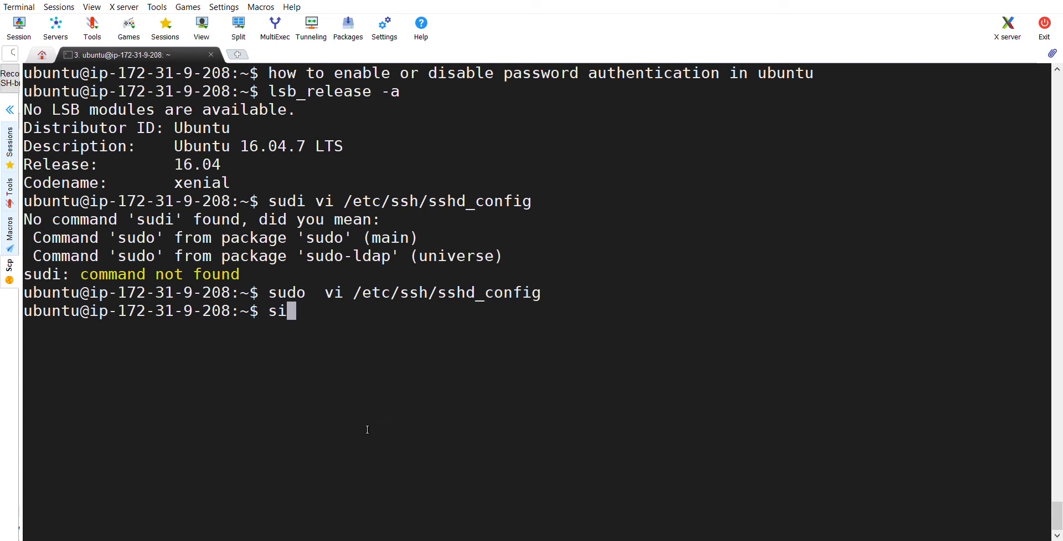
type("udo su urttech")
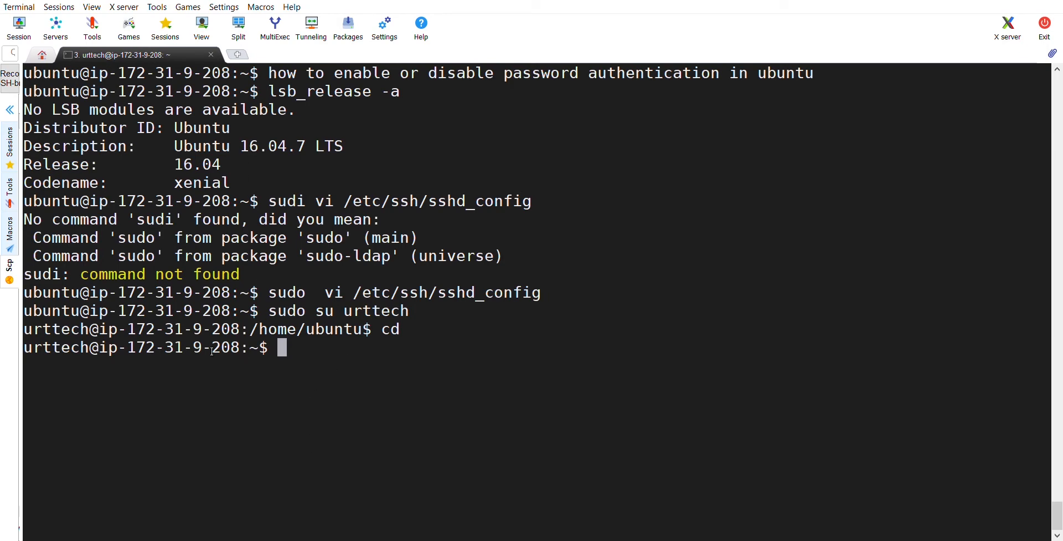
mouse_move(233, 395)
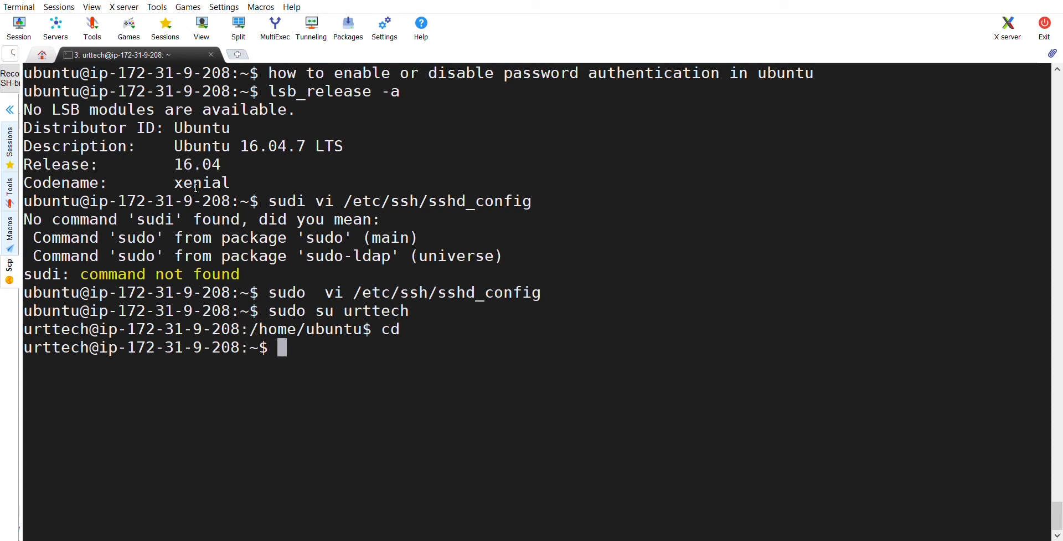
left_click(404, 54)
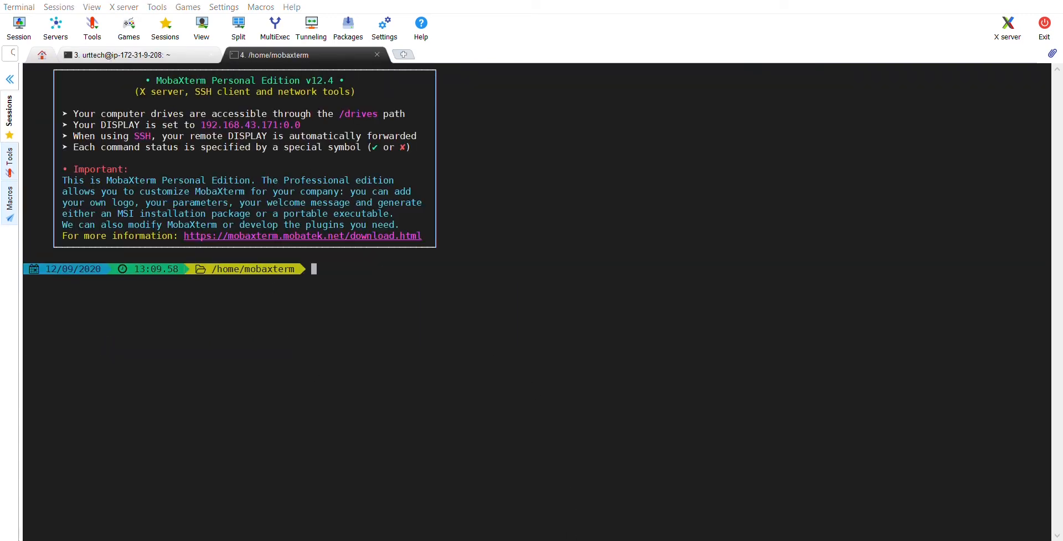
mouse_move(617, 257)
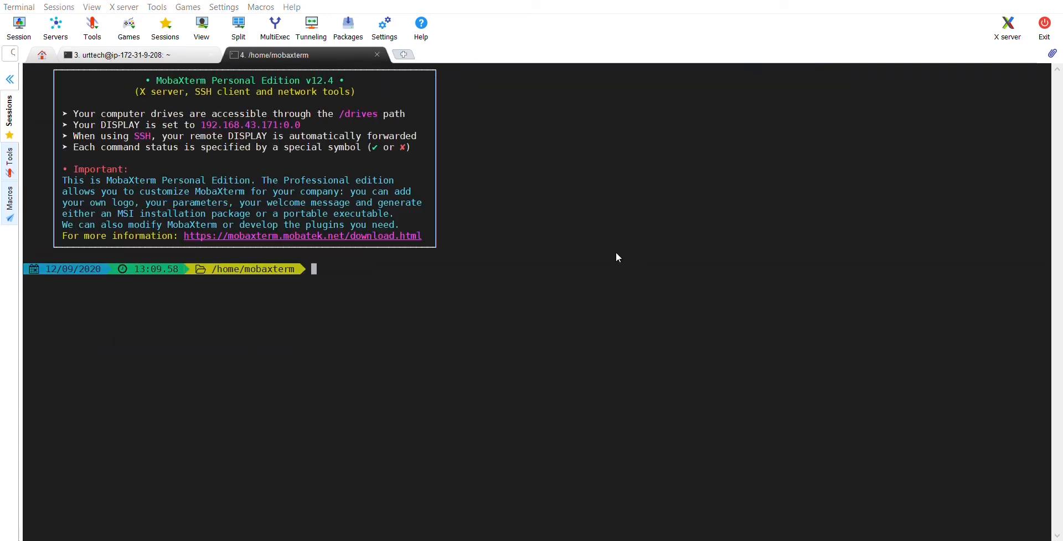
mouse_move(897, 448)
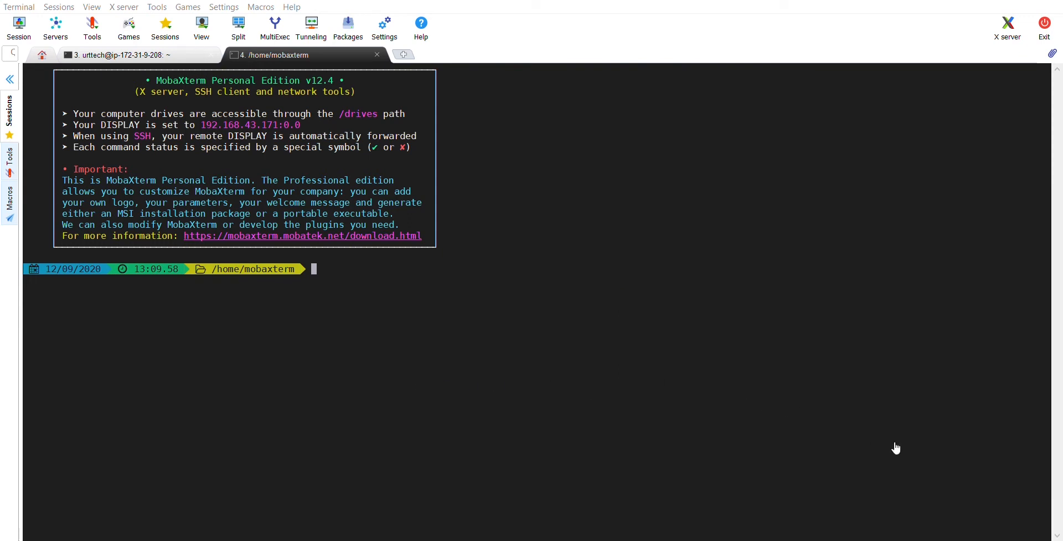
mouse_move(902, 446)
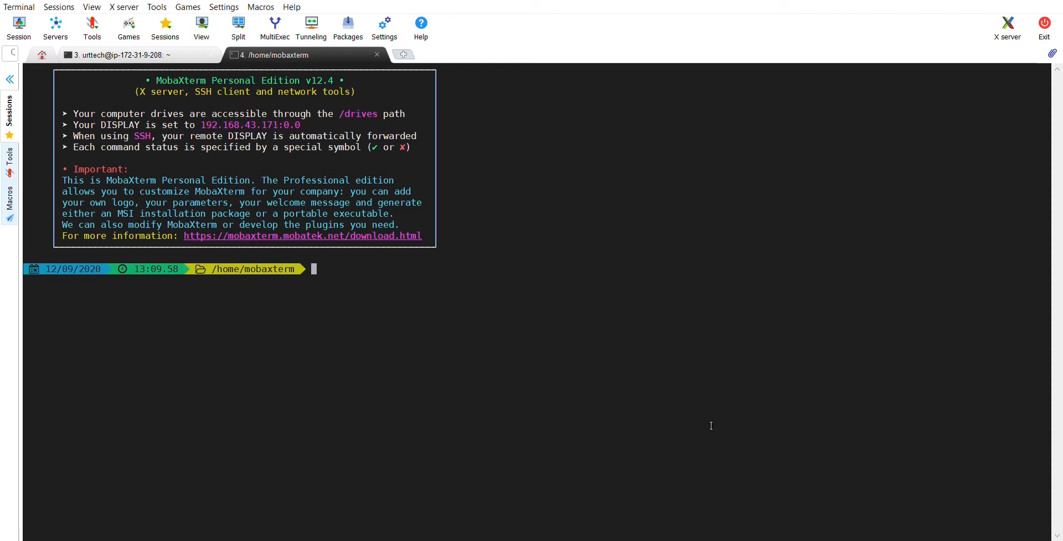
type("ssh")
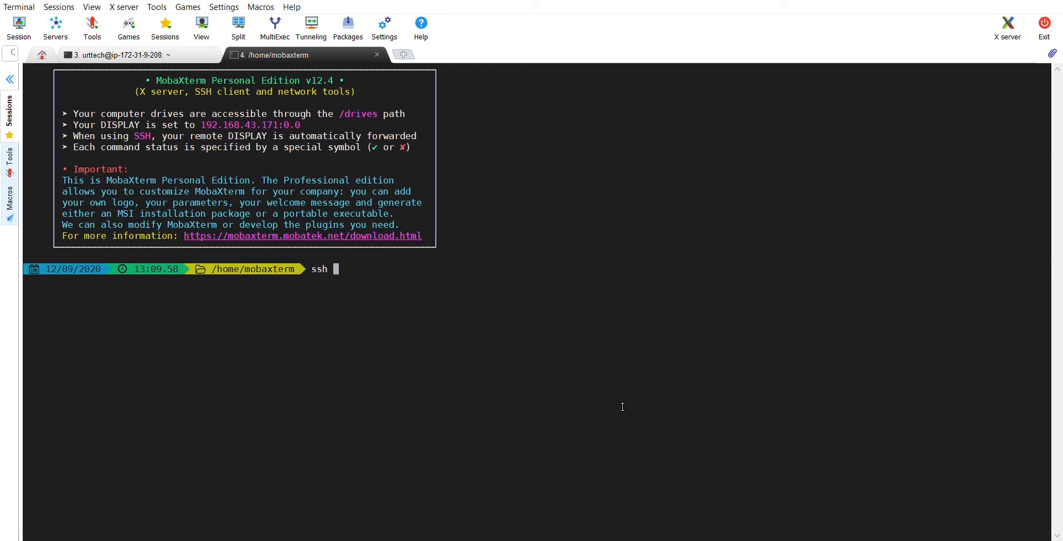
type("urttech@")
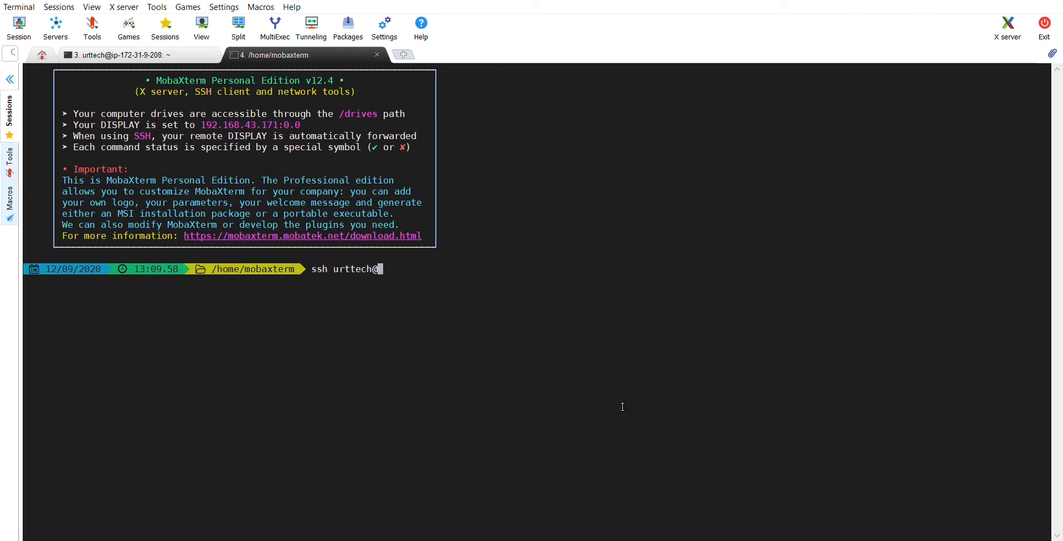
type("52.14.5.199")
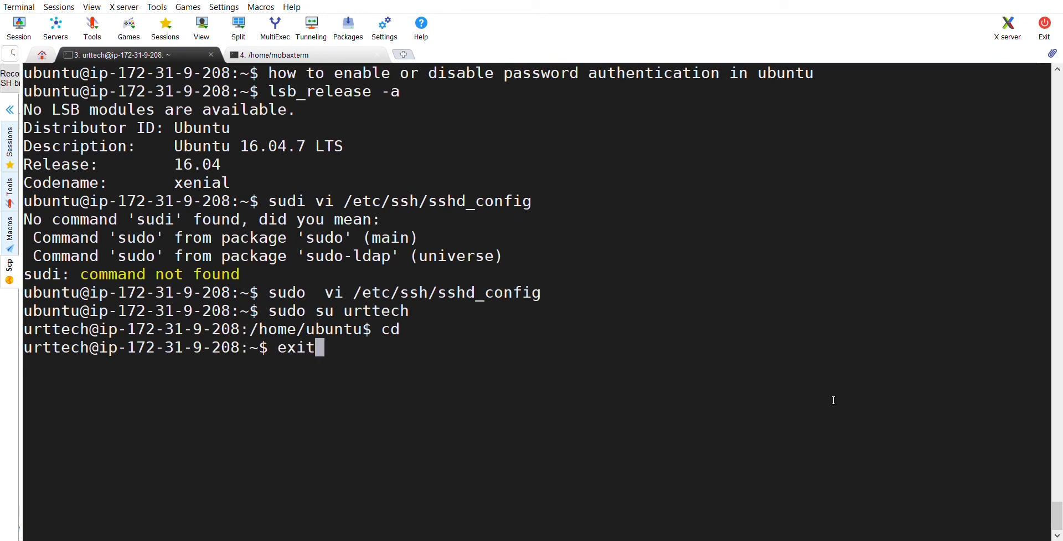
- Run apt-get update, exit, reopen sshd_config in vi and set PasswordAuthentication to yes
type("sudo apt-get update")
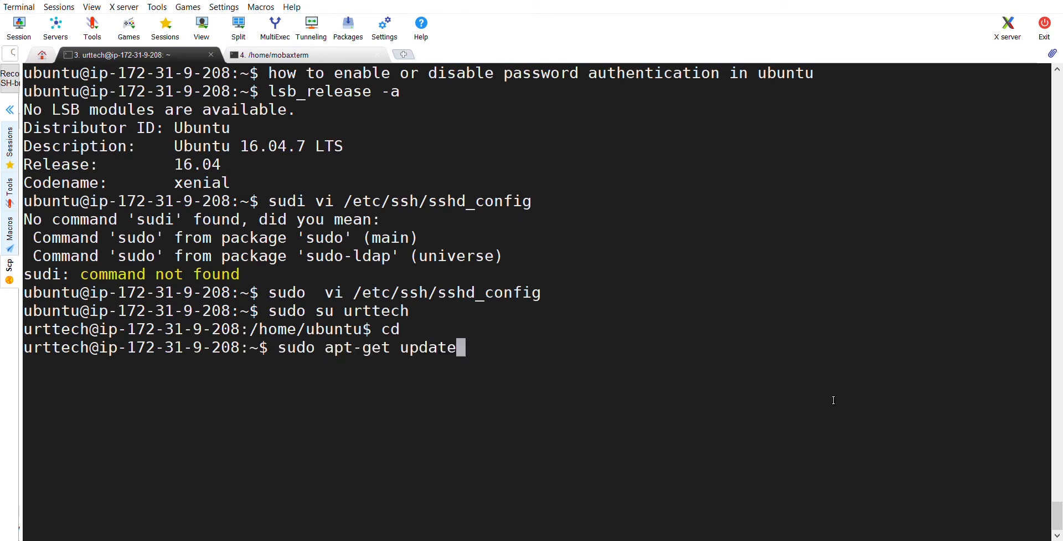
type("exit")
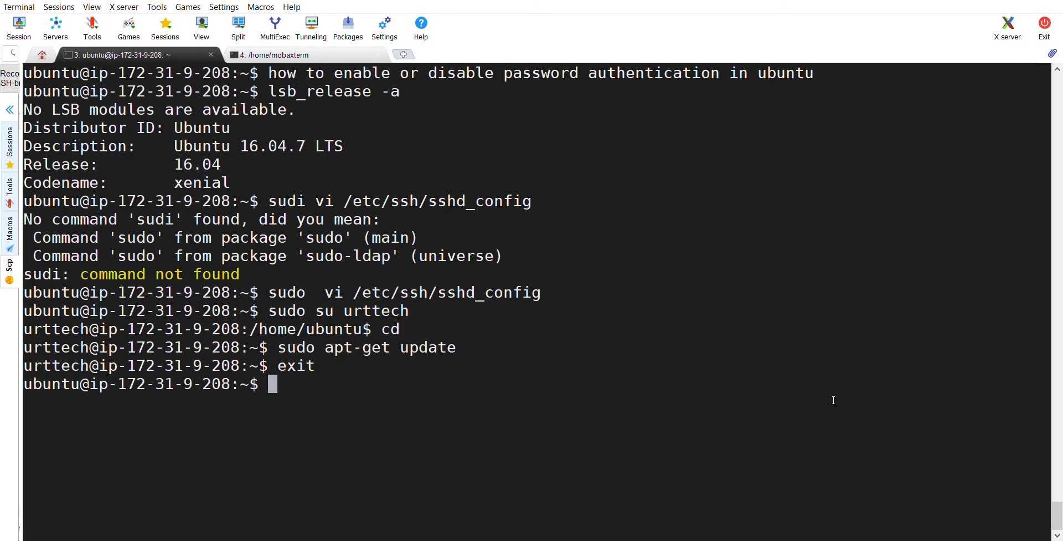
type("sudo  vi /etc/ssh/sshd_config")
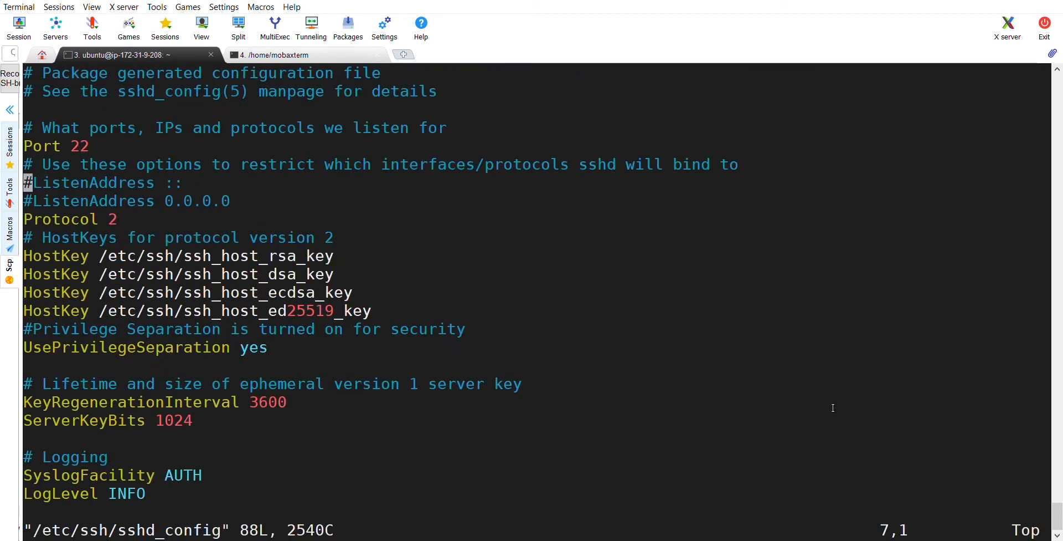
scroll("down", 3)
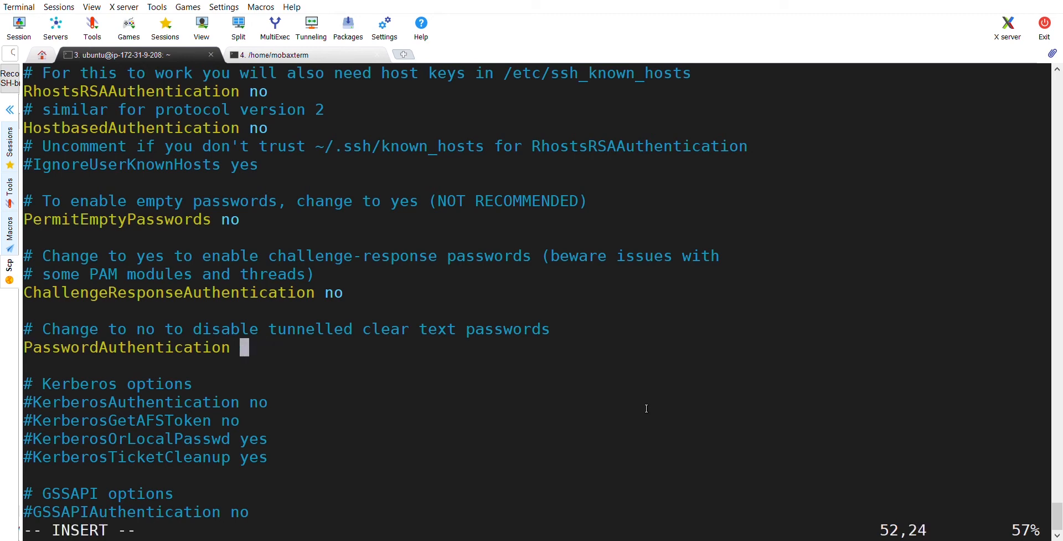
type("yes")
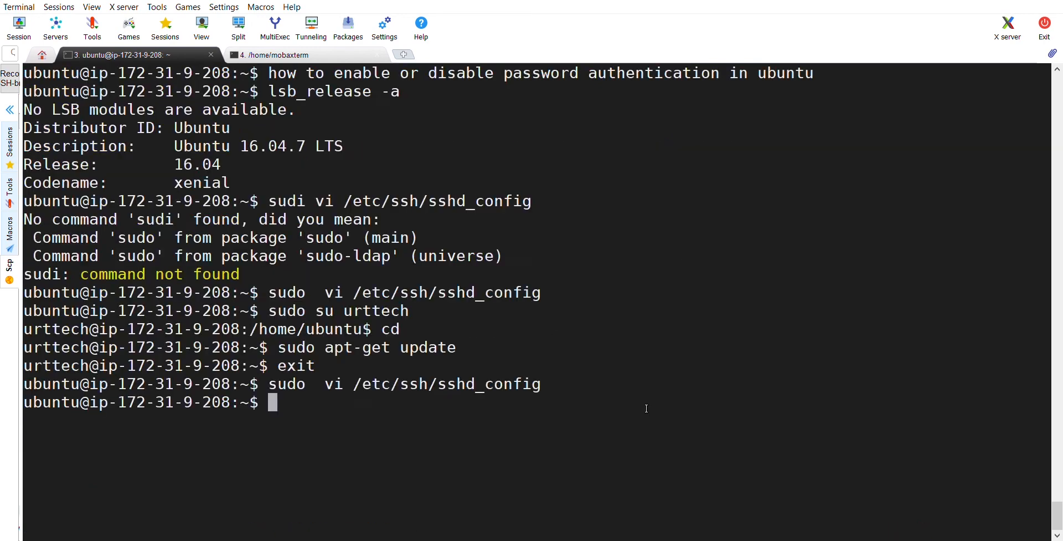
- Save sshd_config and run sudo service ssh restart
type("se")
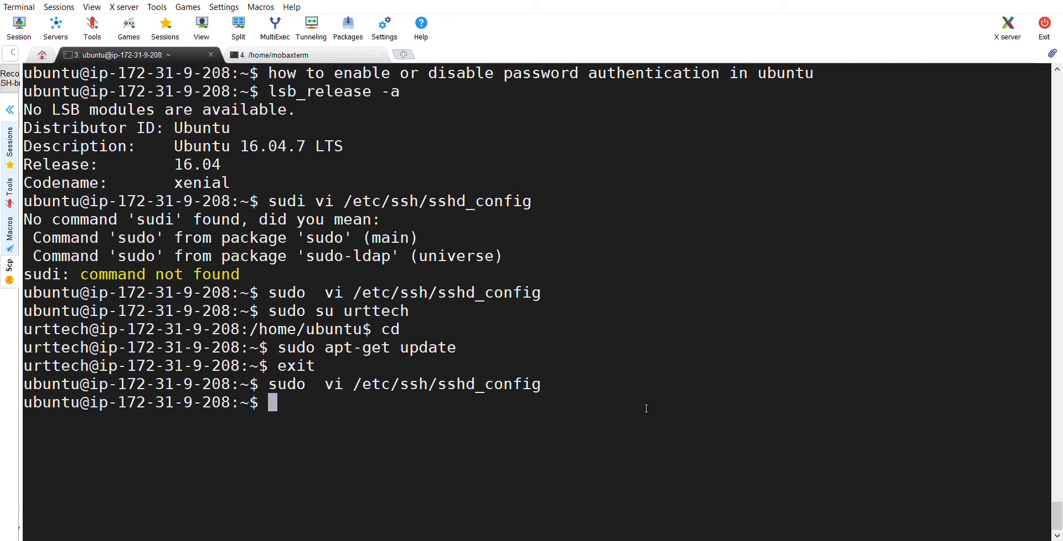
type("sudo s")
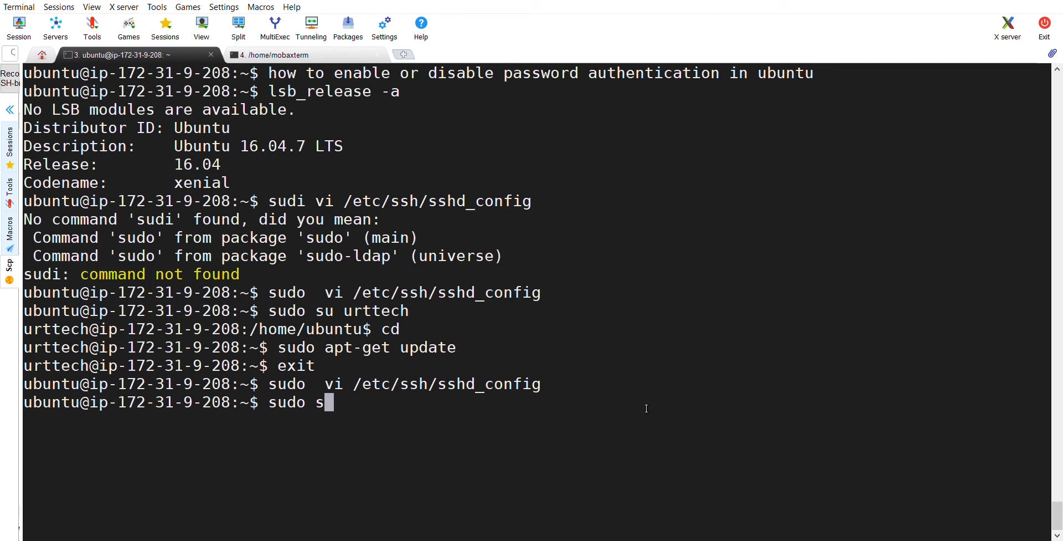
type("ervice")
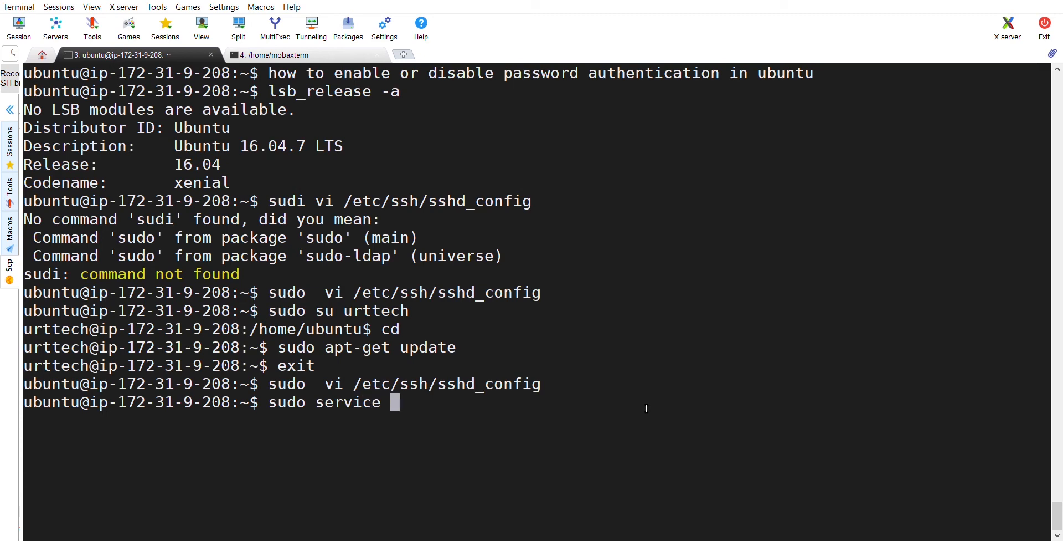
type("ssh rest")
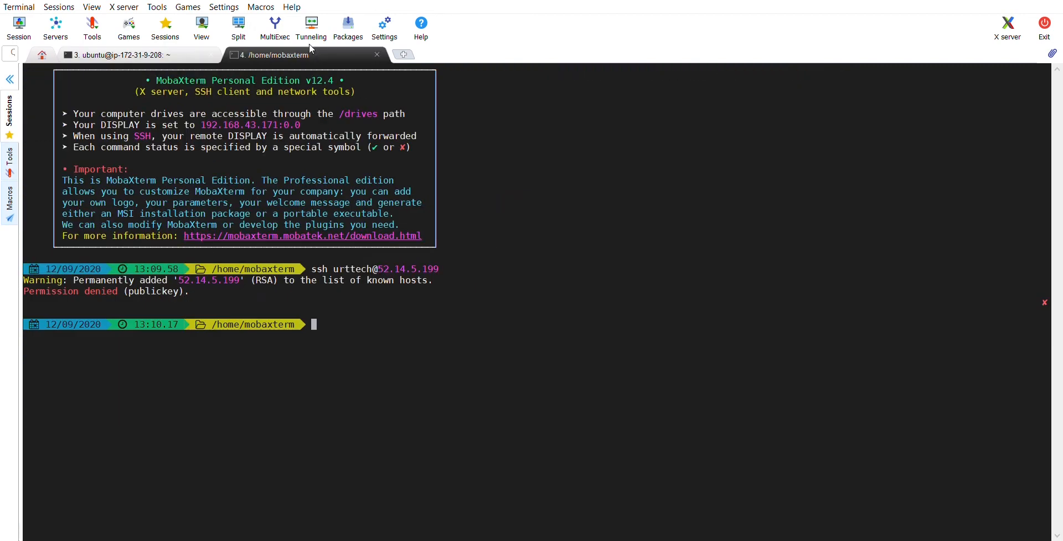
type("ssh urttech@52.14.5.199")
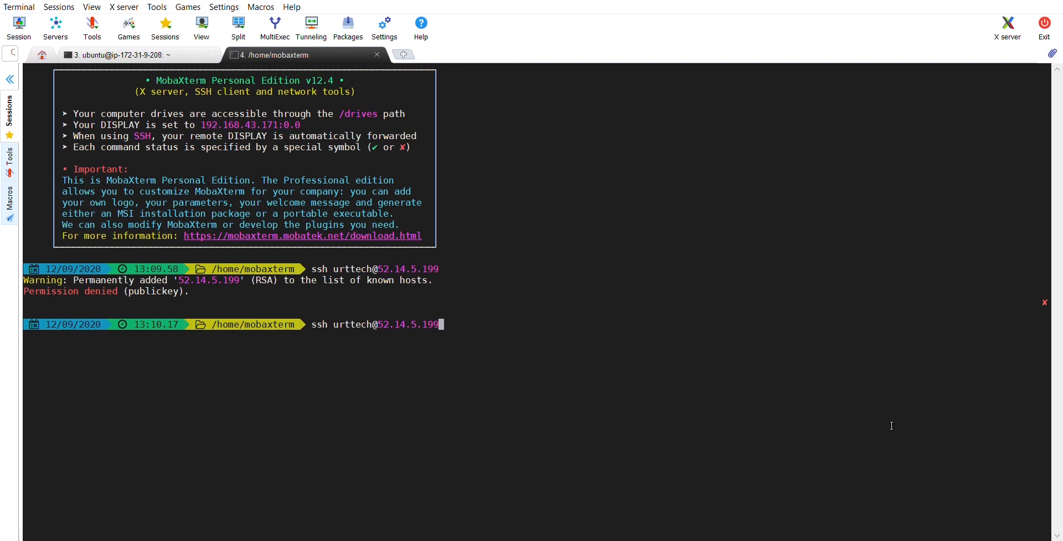
mouse_move(331, 265)
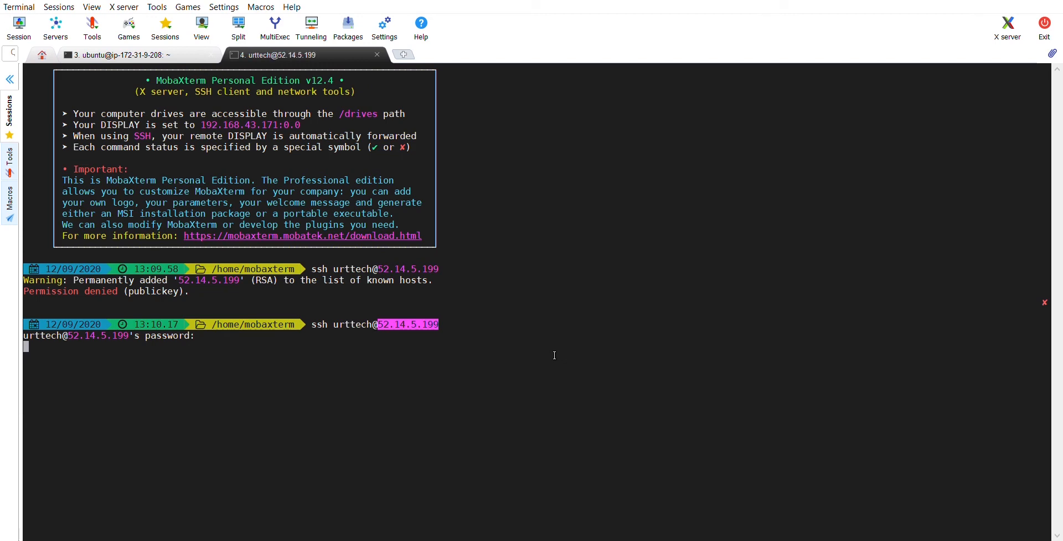
mouse_move(493, 269)
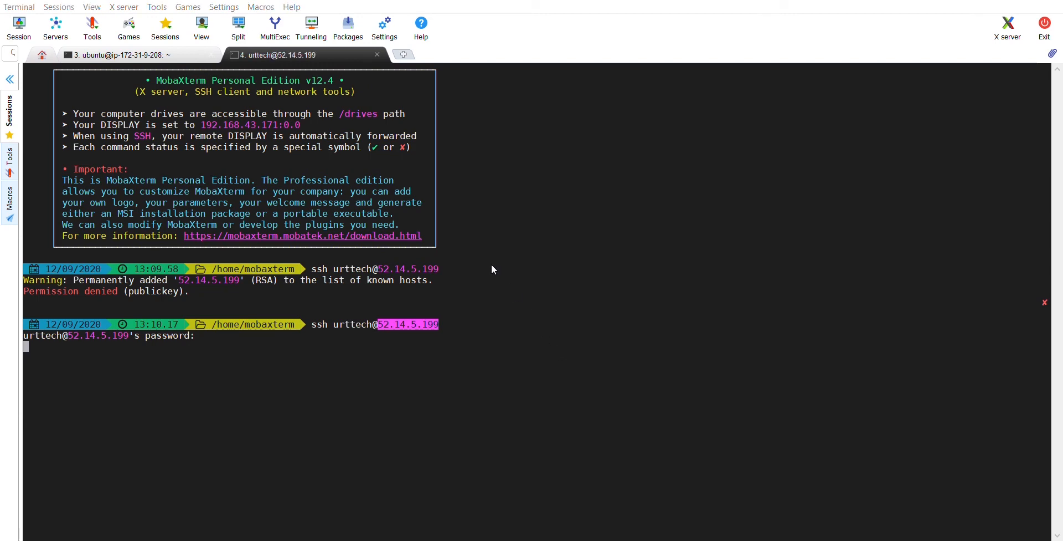
mouse_move(303, 382)
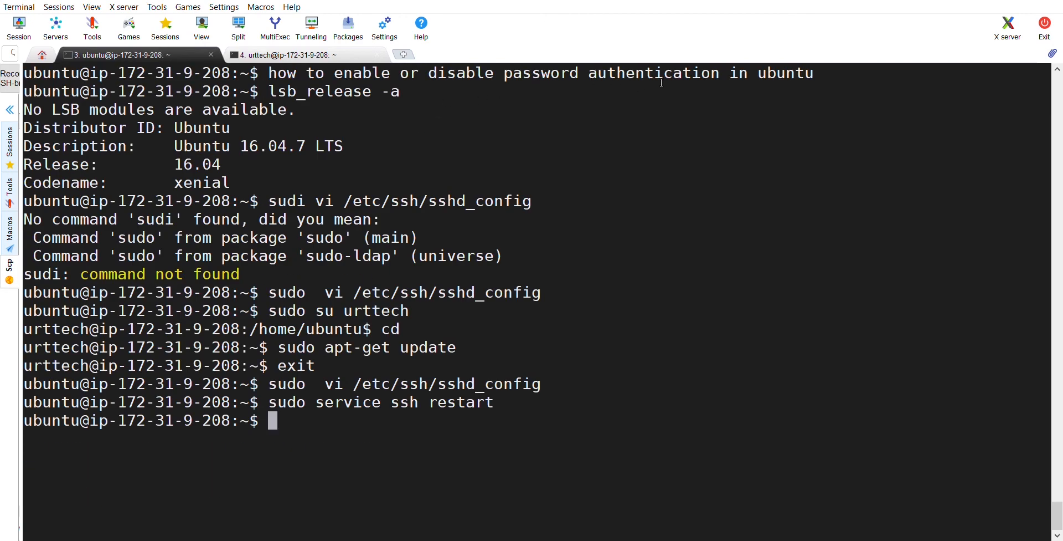
mouse_move(631, 76)
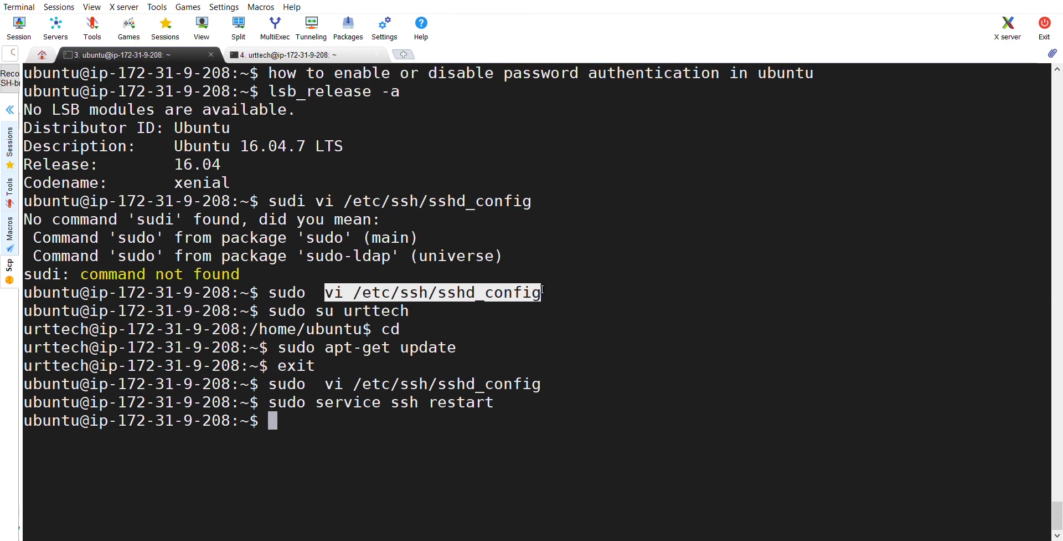
- Restart ssh, reopen sshd_config, and highlight the PasswordAuthentication value yes
type("sudo service ssh restart")
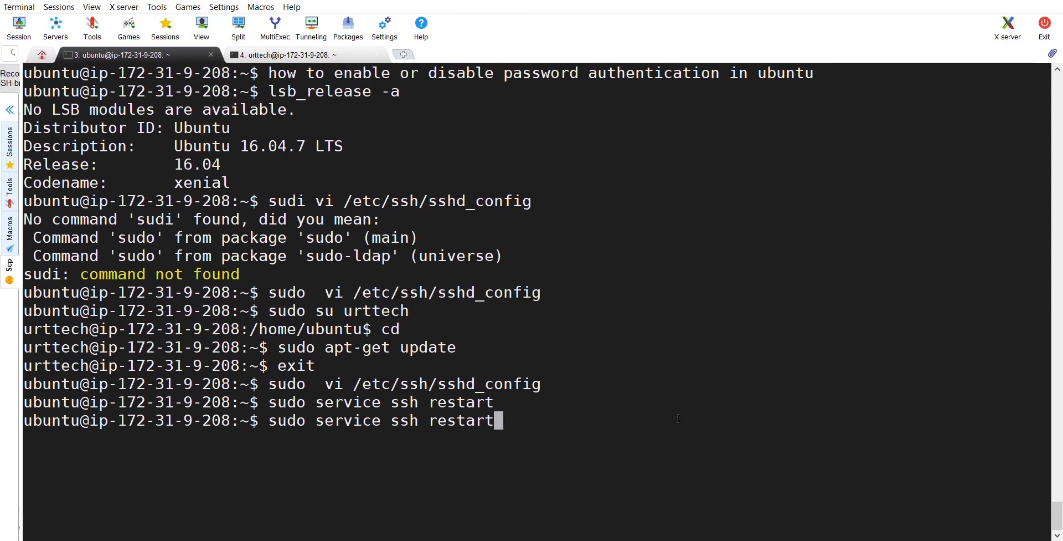
type("sudo  vi /etc/ssh/sshd_config")
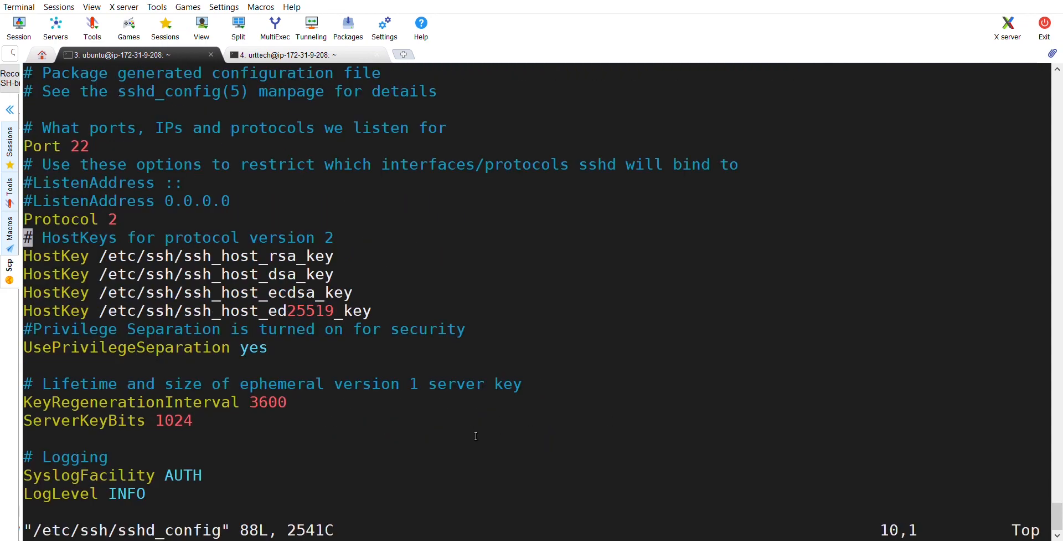
scroll("down", 3)
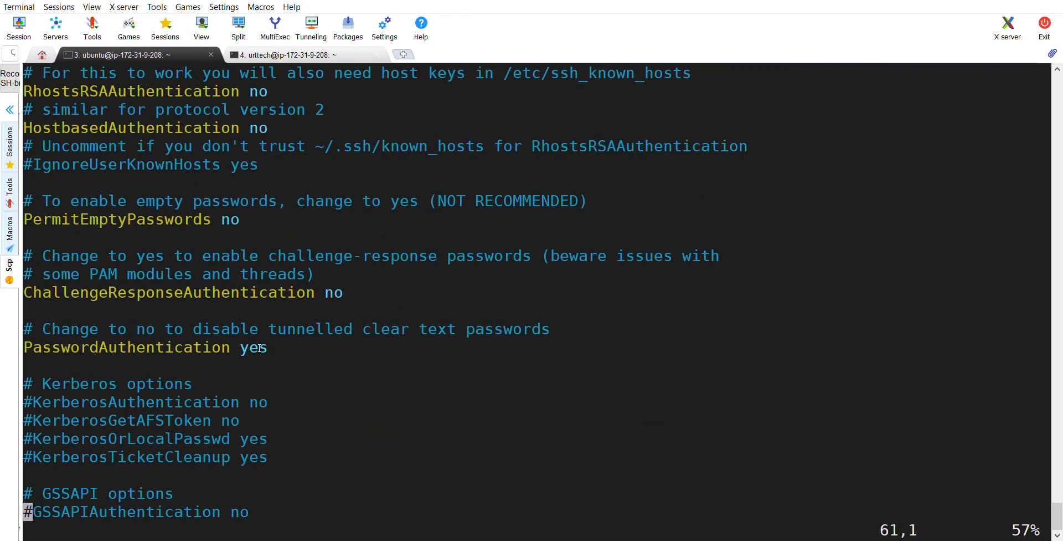
double_click(253, 347)
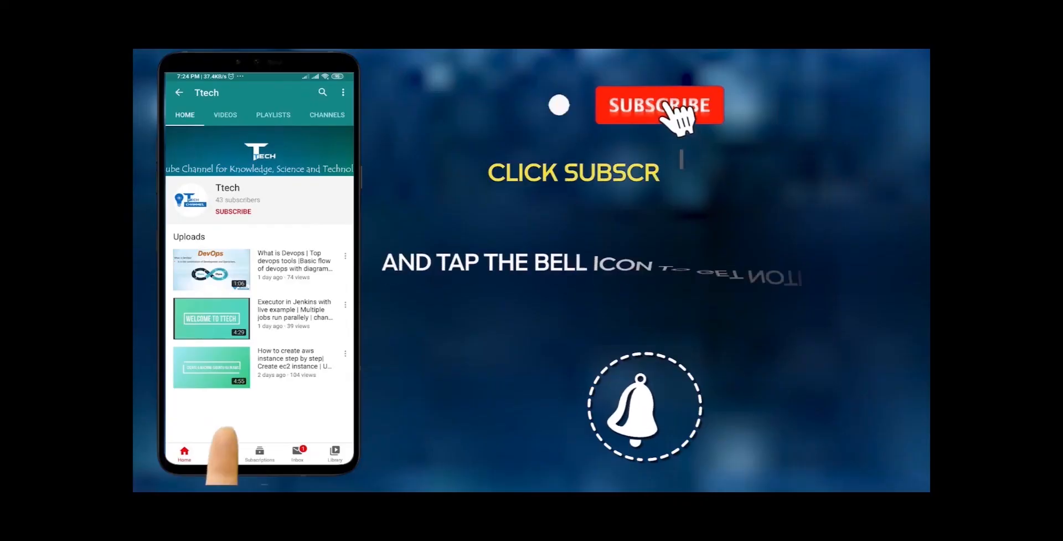
left_click(233, 211)
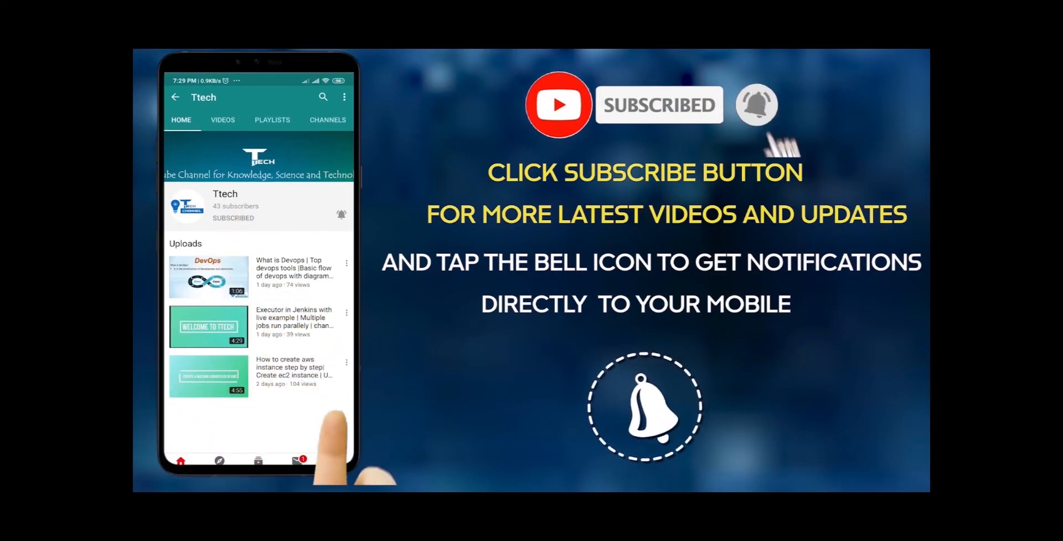
left_click(342, 214)
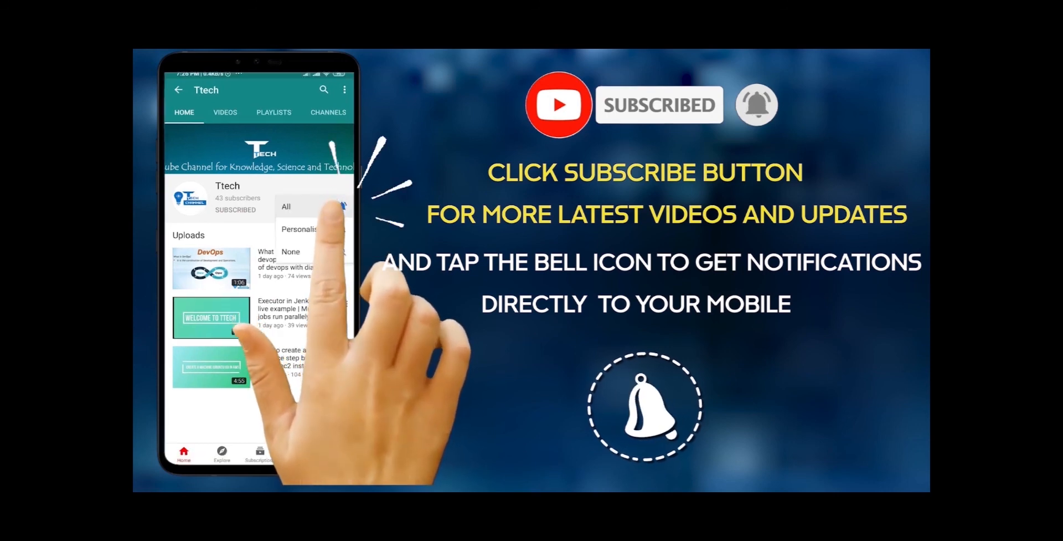